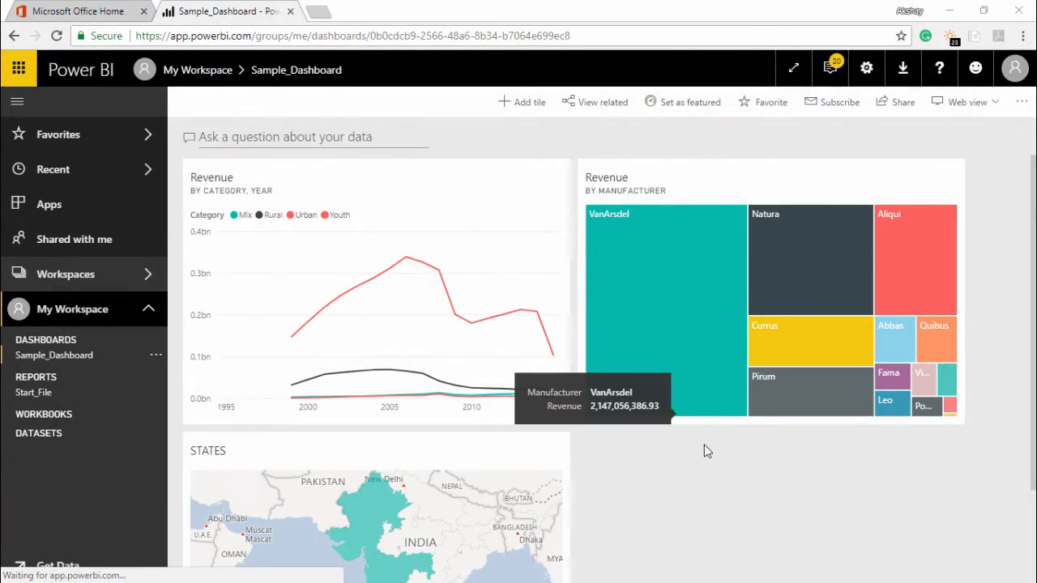
{"action": "mouse_move", "coordinate": [716, 460]}
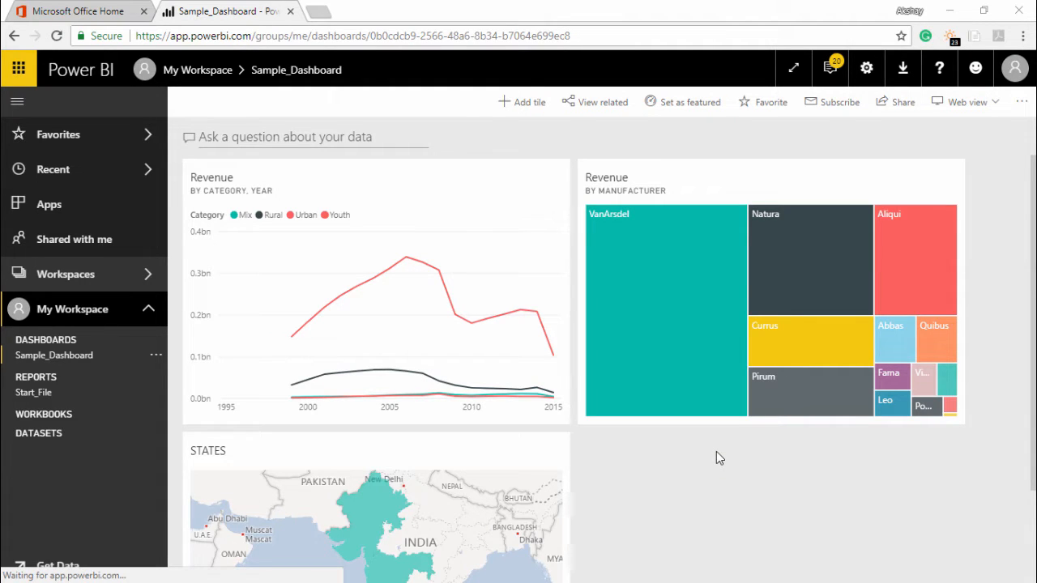
{"action": "mouse_move", "coordinate": [501, 324]}
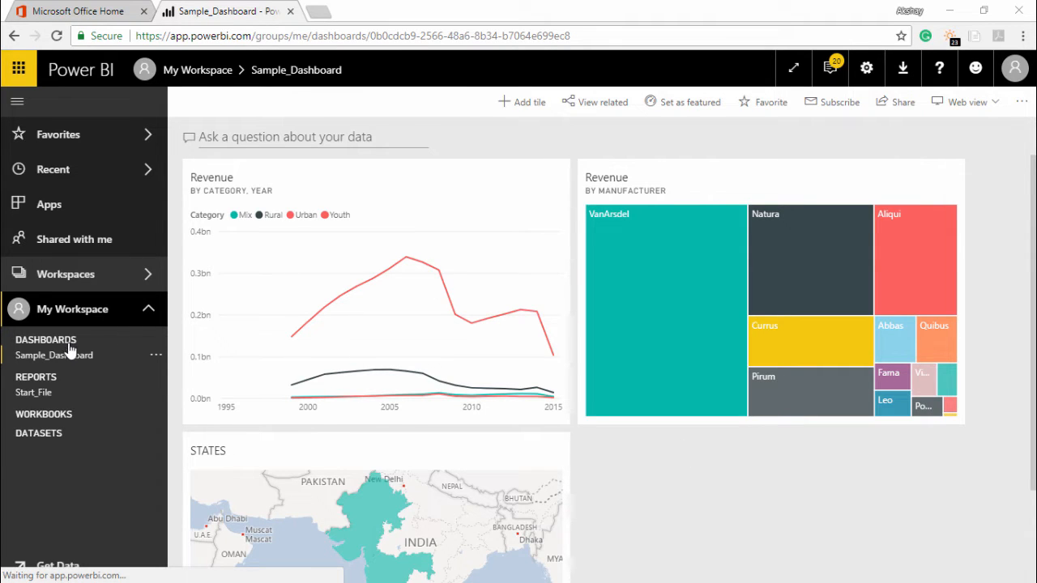
{"action": "mouse_move", "coordinate": [56, 355]}
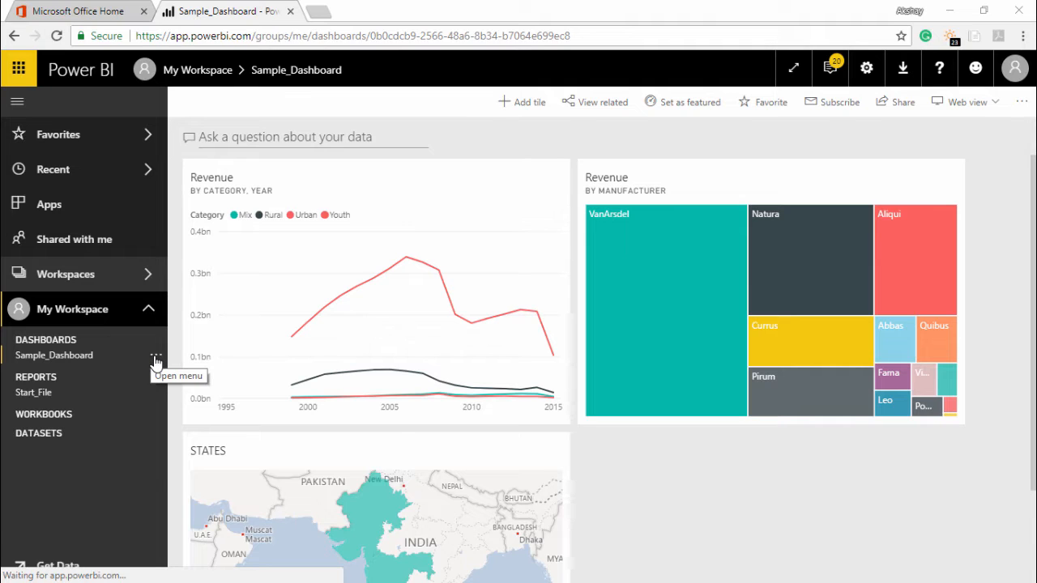
- Open Sample_Dashboard settings from its ellipsis menu and toggle the Q&A search box off then back on
{"action": "left_click", "coordinate": [155, 355]}
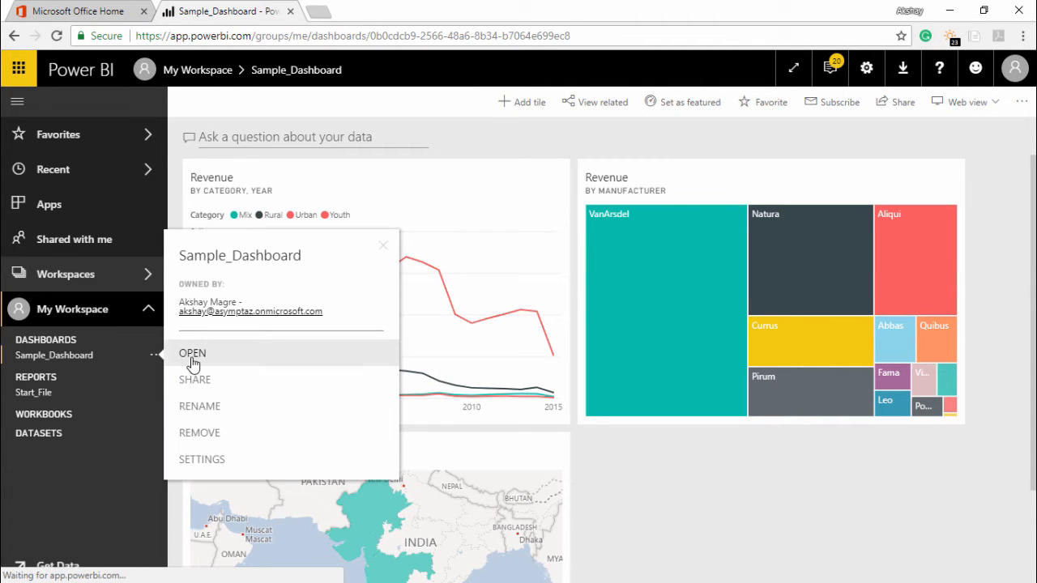
{"action": "mouse_move", "coordinate": [201, 461]}
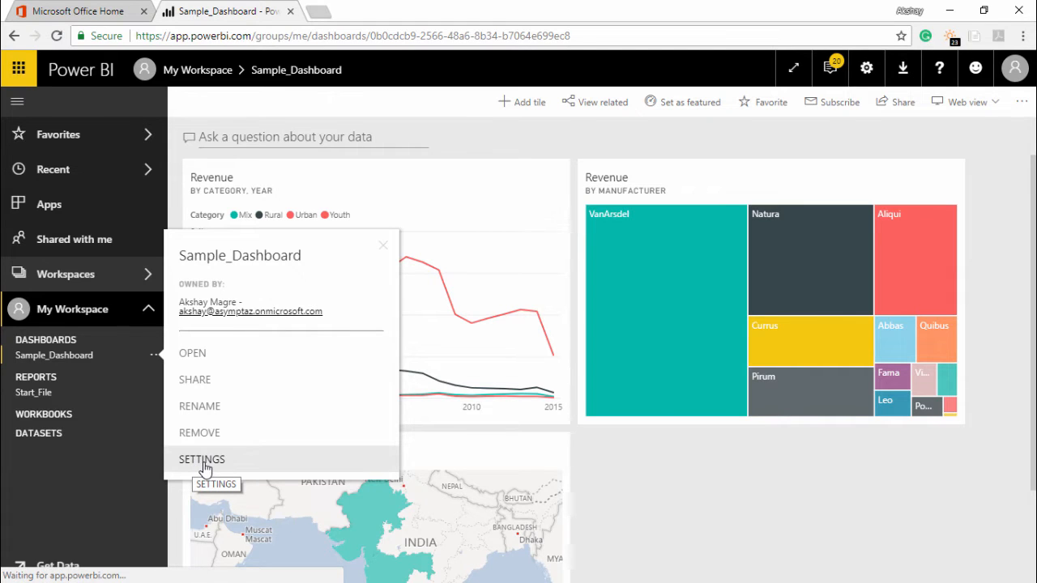
{"action": "left_click", "coordinate": [201, 460]}
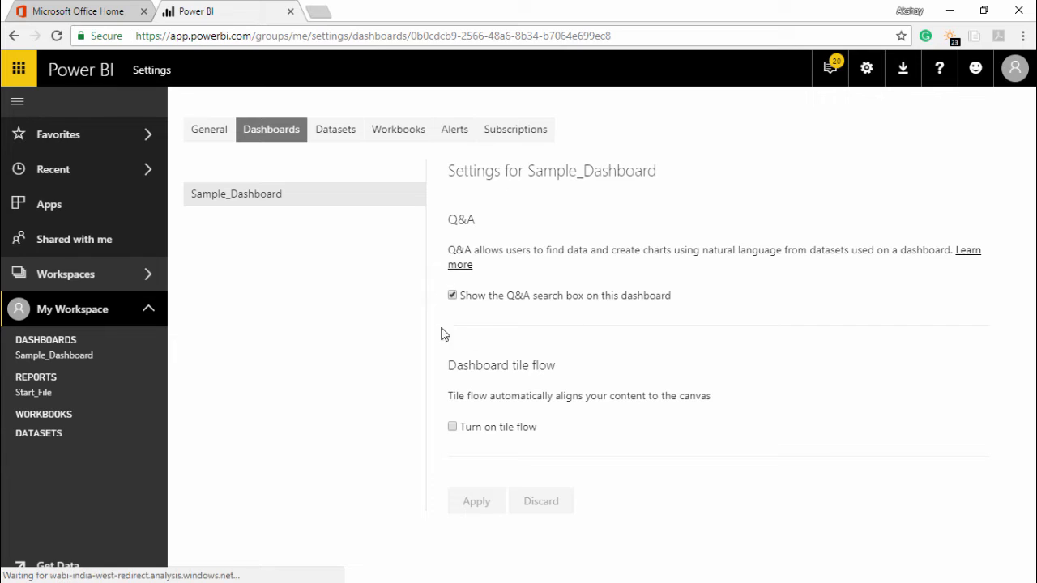
{"action": "mouse_move", "coordinate": [440, 236]}
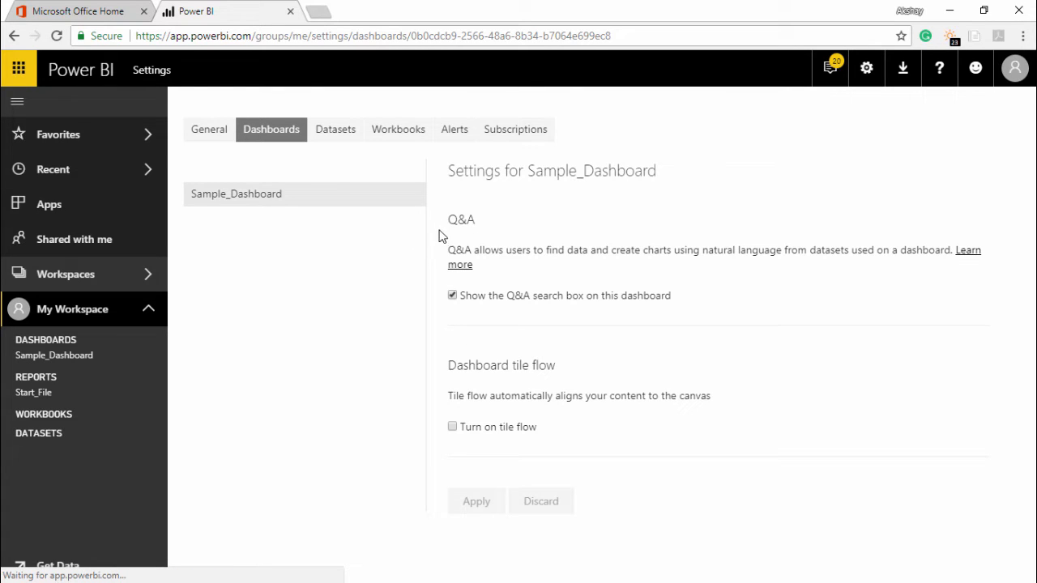
{"action": "mouse_move", "coordinate": [529, 256]}
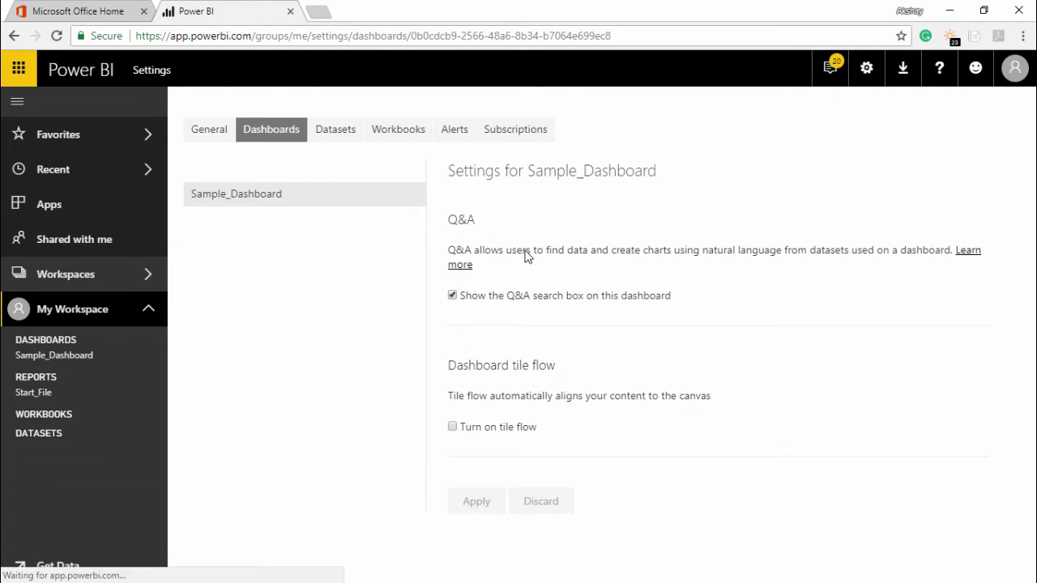
{"action": "left_click", "coordinate": [452, 295]}
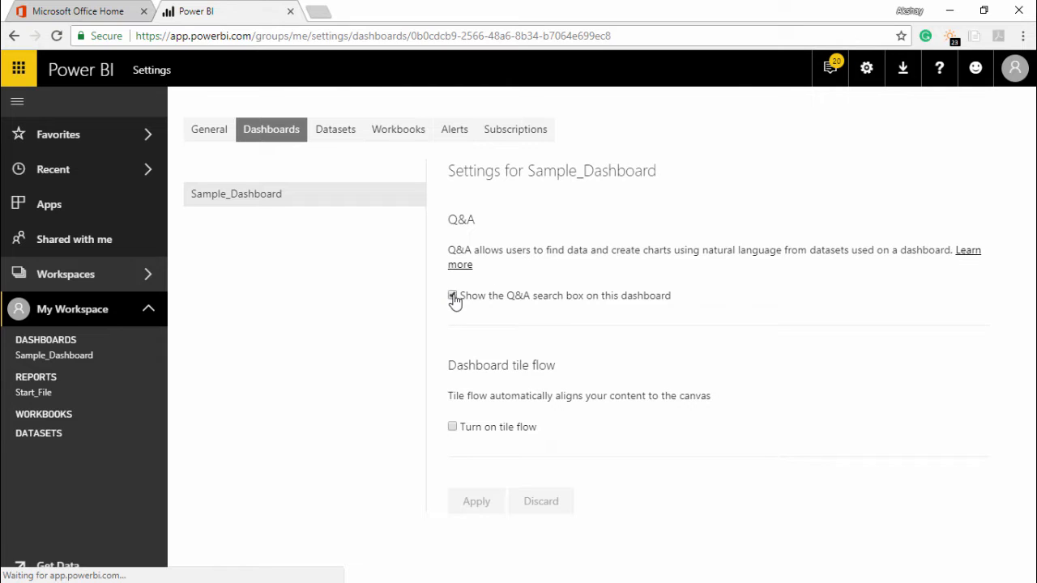
{"action": "left_click", "coordinate": [452, 294]}
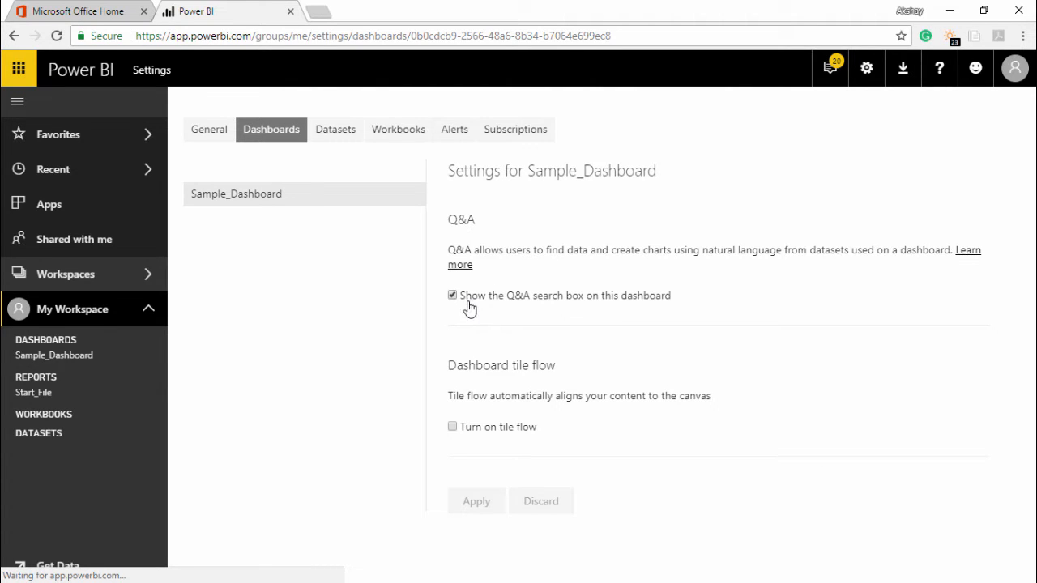
{"action": "mouse_move", "coordinate": [566, 313]}
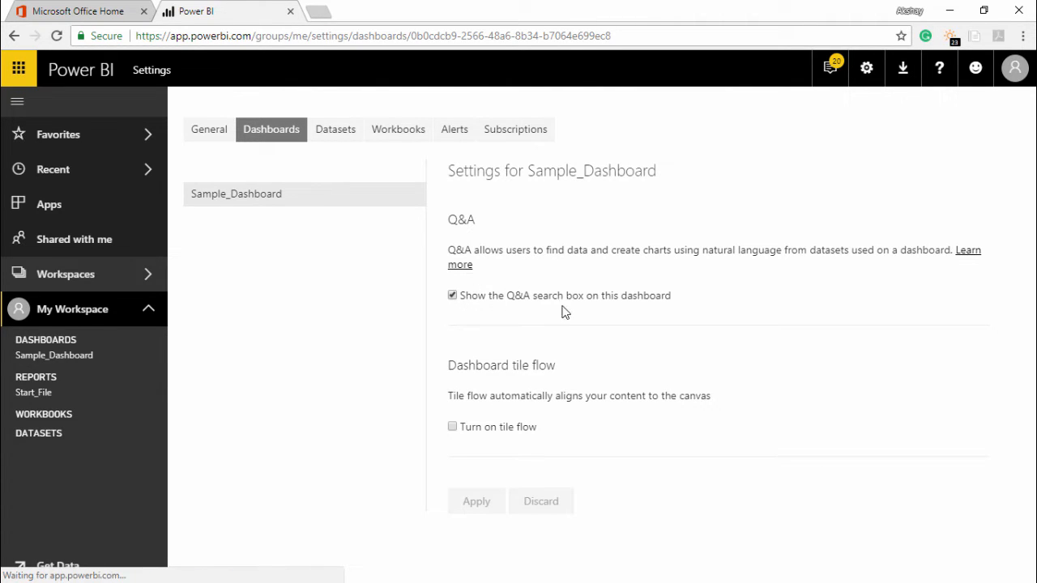
{"action": "mouse_move", "coordinate": [311, 365]}
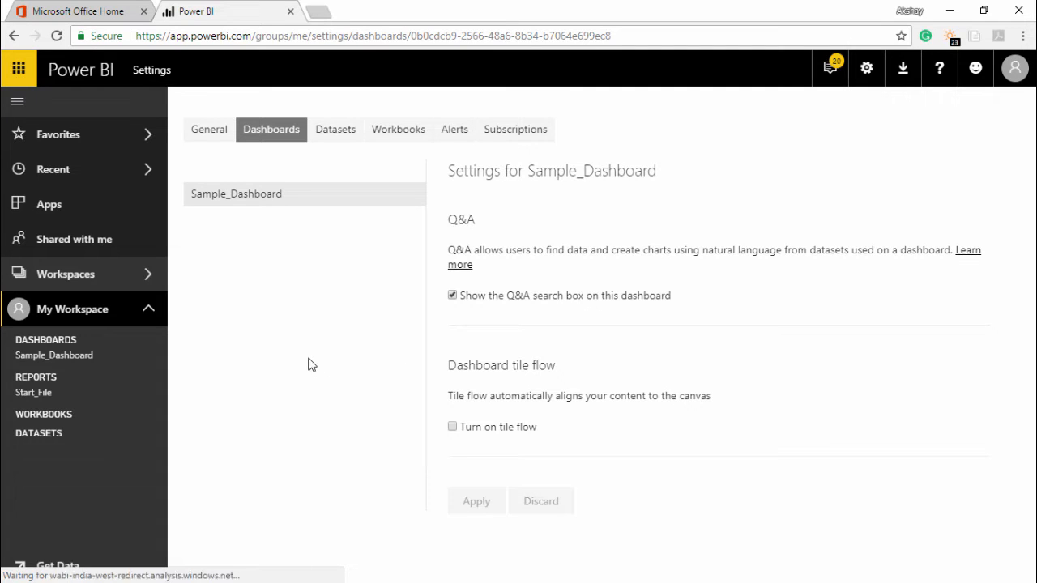
- Return to the Sample_Dashboard dashboard from the left navigation pane
{"action": "left_click", "coordinate": [56, 355]}
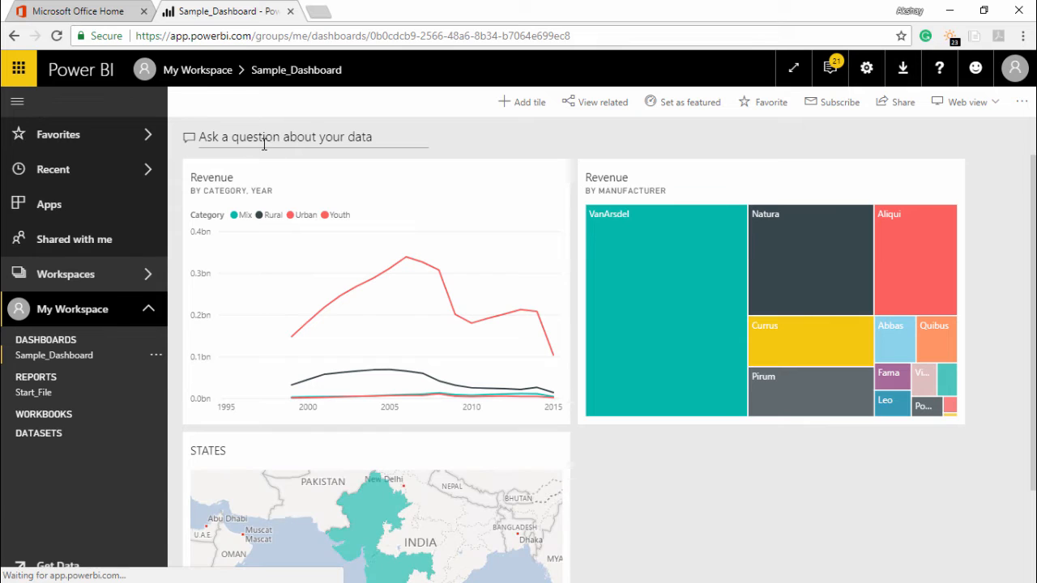
{"action": "mouse_move", "coordinate": [397, 193]}
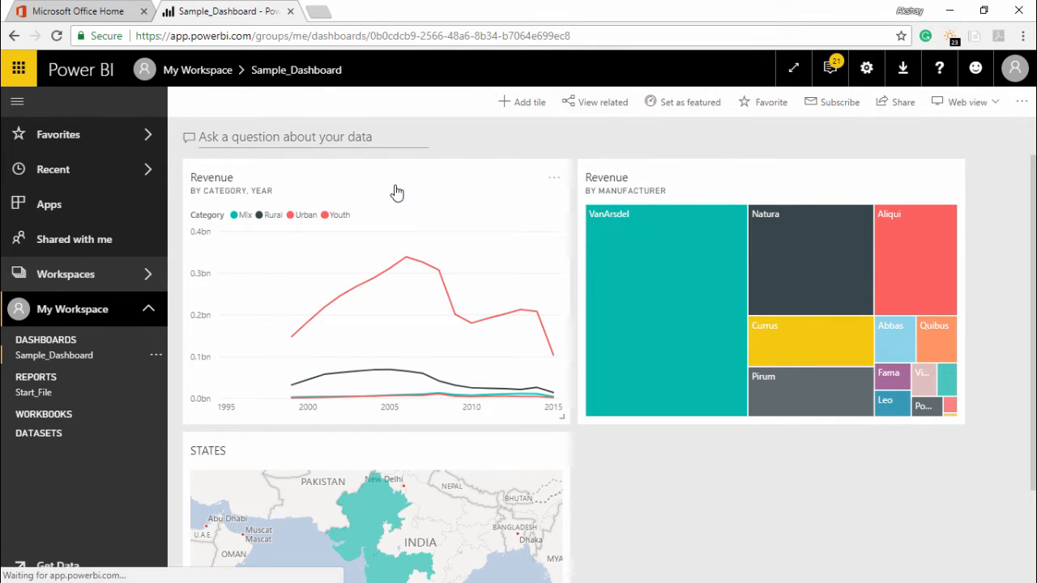
{"action": "mouse_move", "coordinate": [370, 208]}
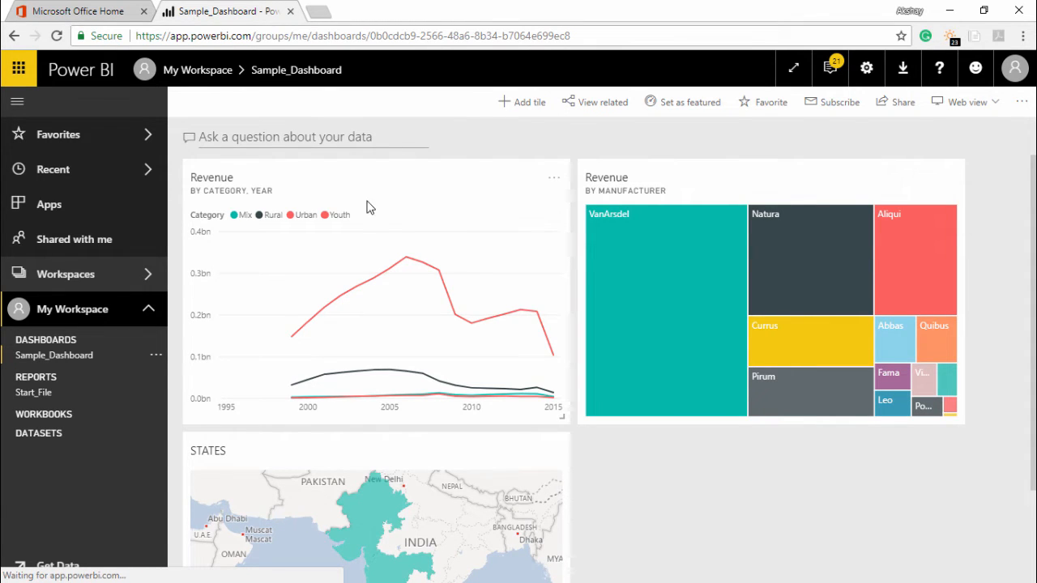
{"action": "mouse_move", "coordinate": [369, 220]}
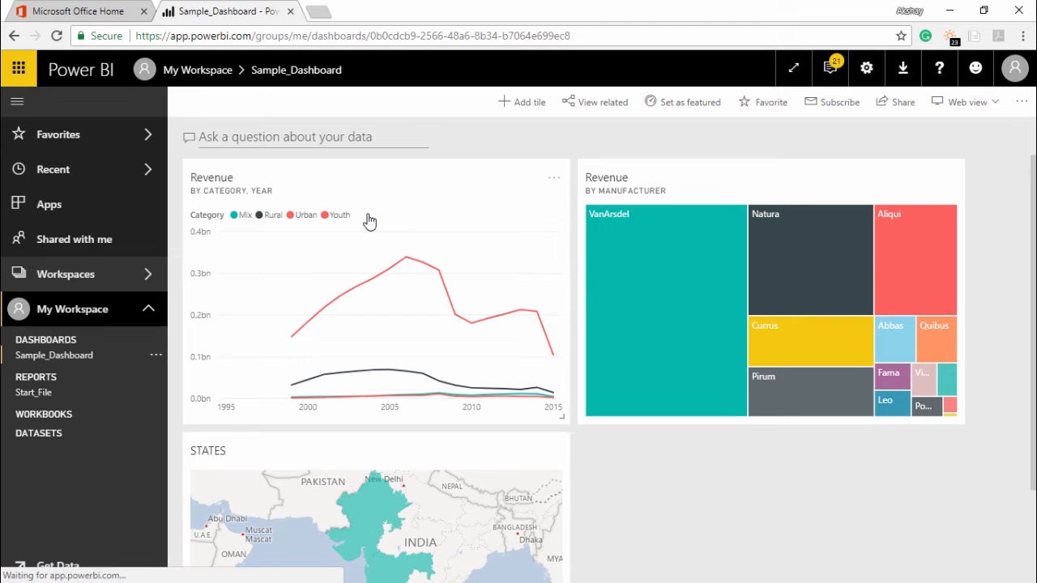
{"action": "mouse_move", "coordinate": [340, 175]}
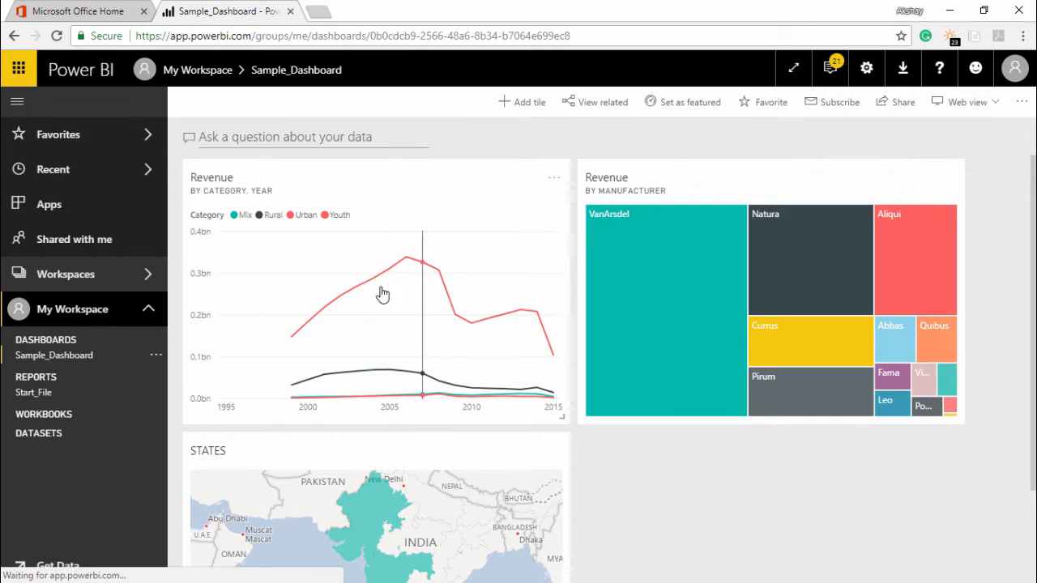
{"action": "mouse_move", "coordinate": [290, 143]}
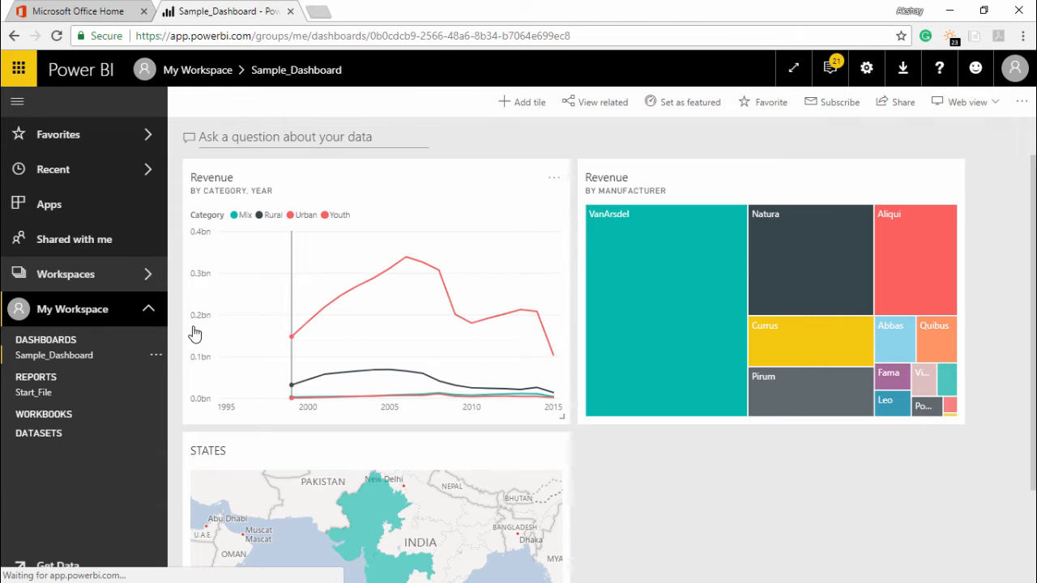
{"action": "left_click", "coordinate": [156, 355]}
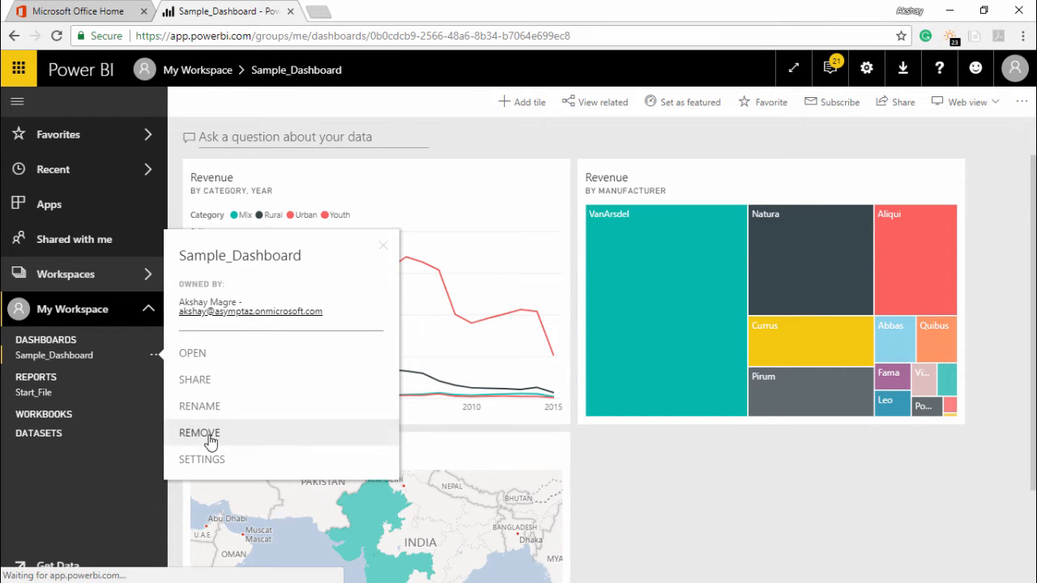
{"action": "left_click", "coordinate": [201, 460]}
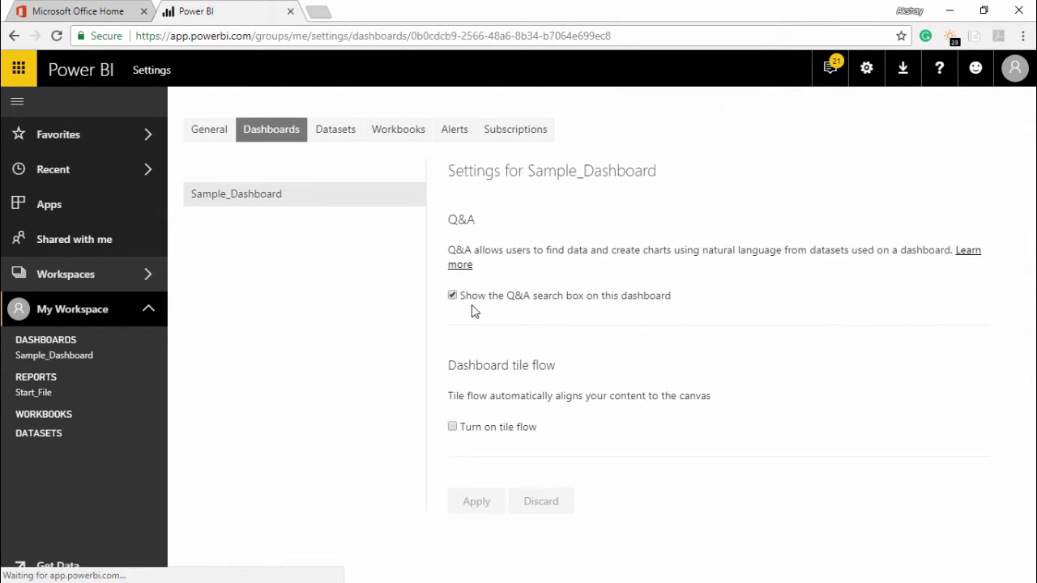
{"action": "left_click", "coordinate": [452, 295]}
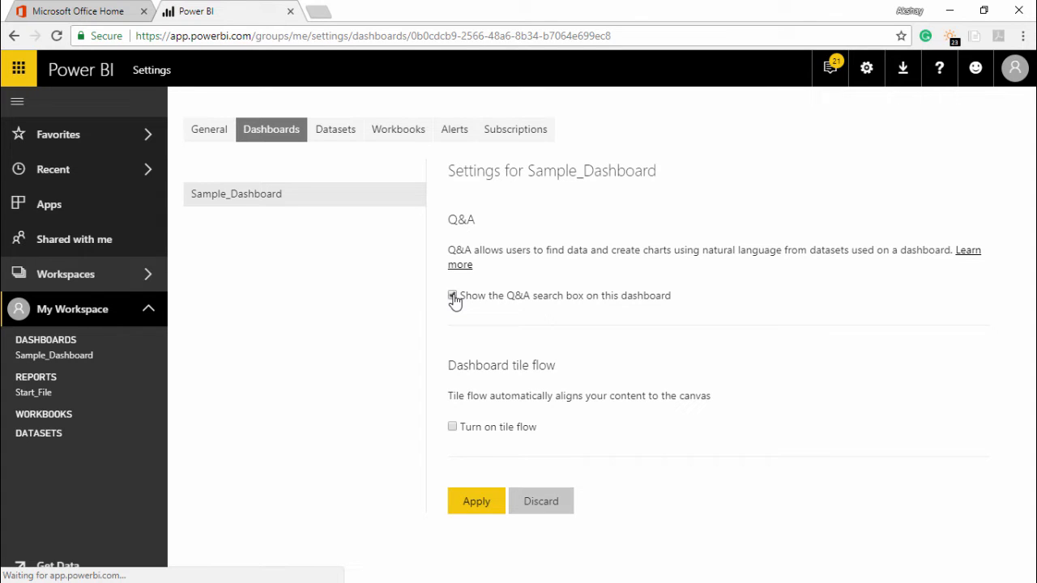
{"action": "left_click", "coordinate": [452, 295]}
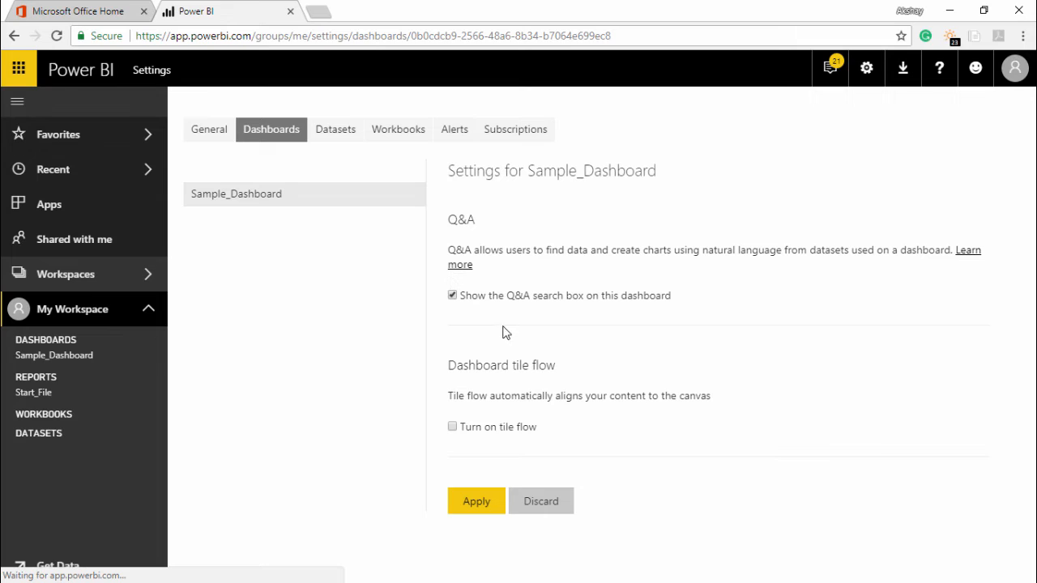
{"action": "mouse_move", "coordinate": [504, 325]}
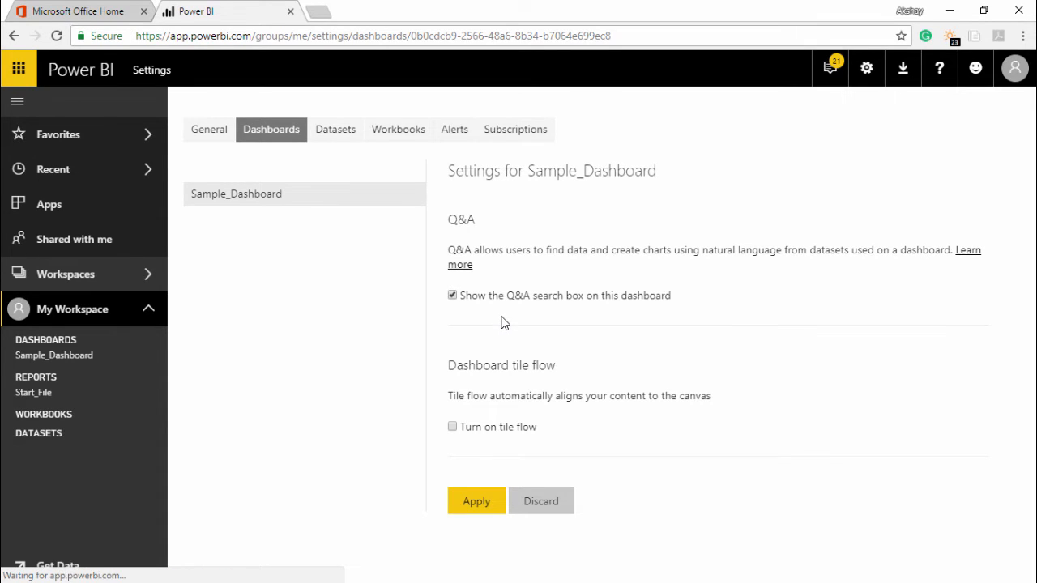
{"action": "mouse_move", "coordinate": [542, 314]}
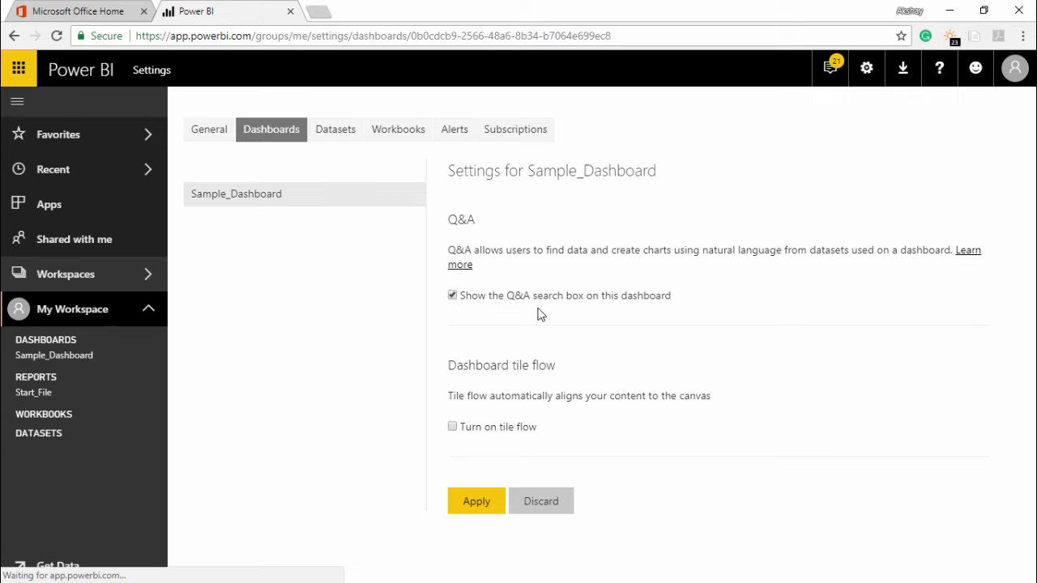
{"action": "mouse_move", "coordinate": [550, 290]}
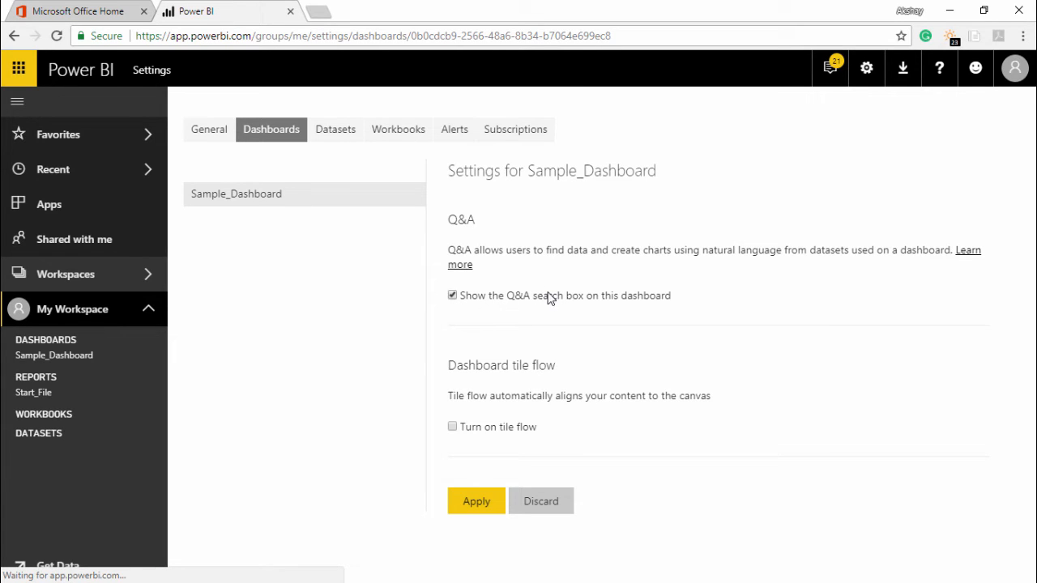
{"action": "mouse_move", "coordinate": [525, 285]}
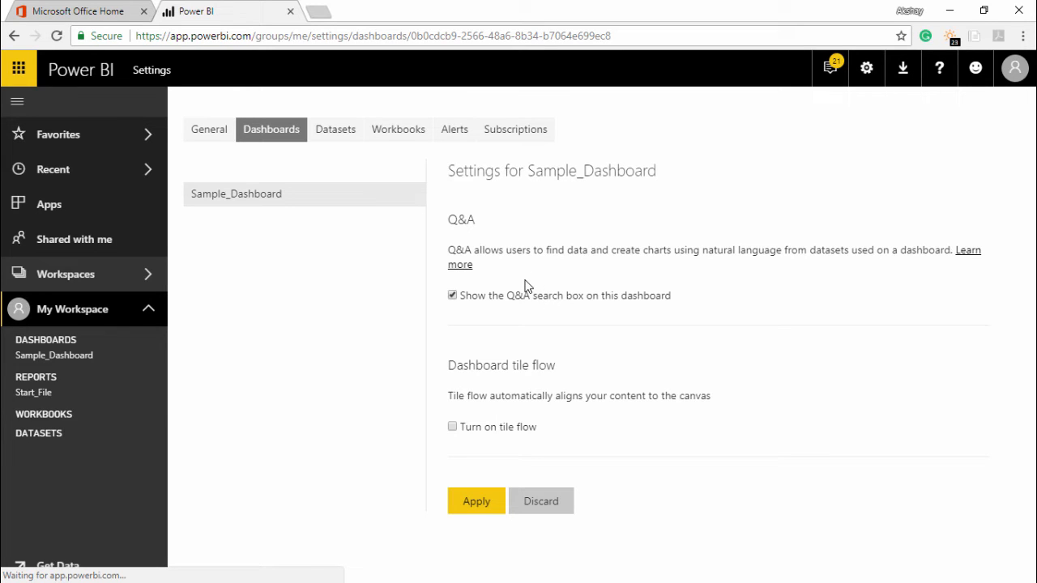
{"action": "mouse_move", "coordinate": [506, 307]}
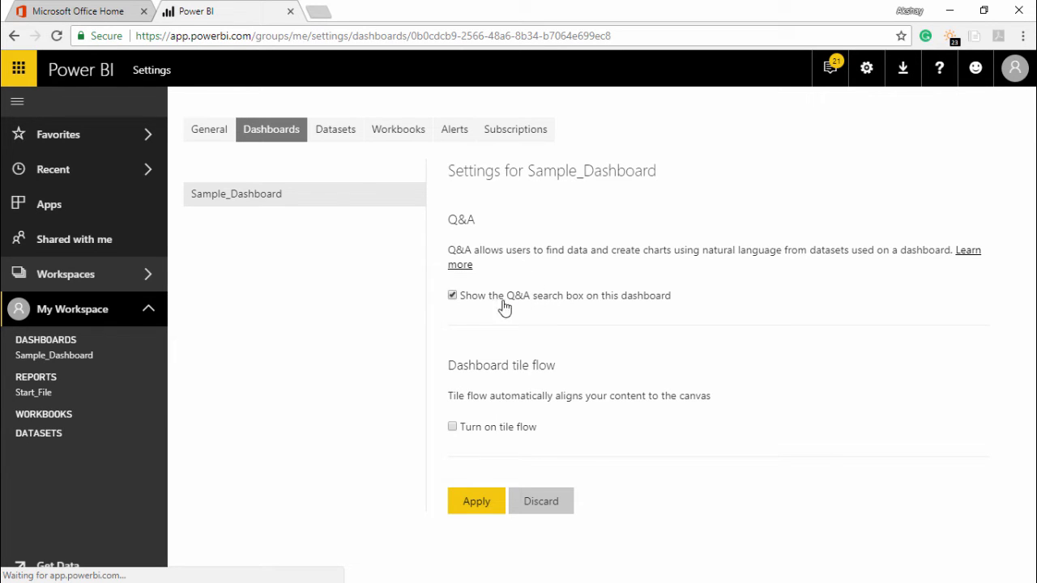
{"action": "mouse_move", "coordinate": [464, 324]}
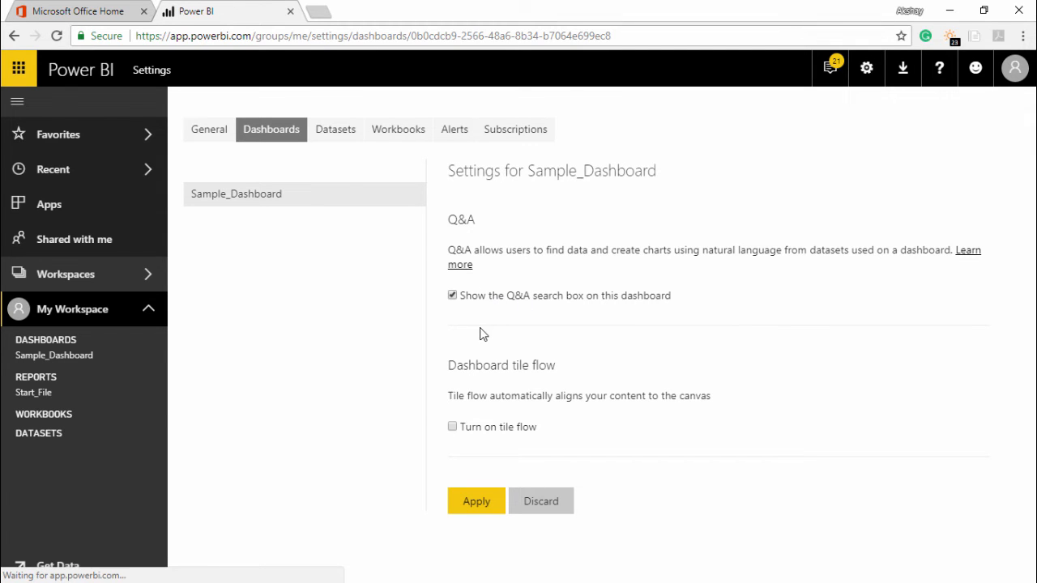
{"action": "mouse_move", "coordinate": [473, 399]}
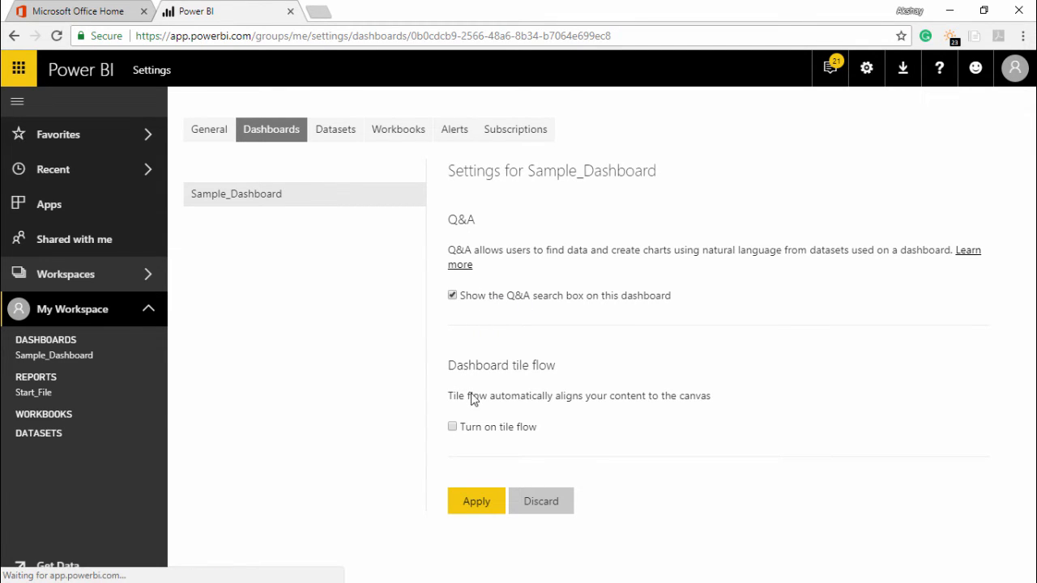
{"action": "mouse_move", "coordinate": [519, 376]}
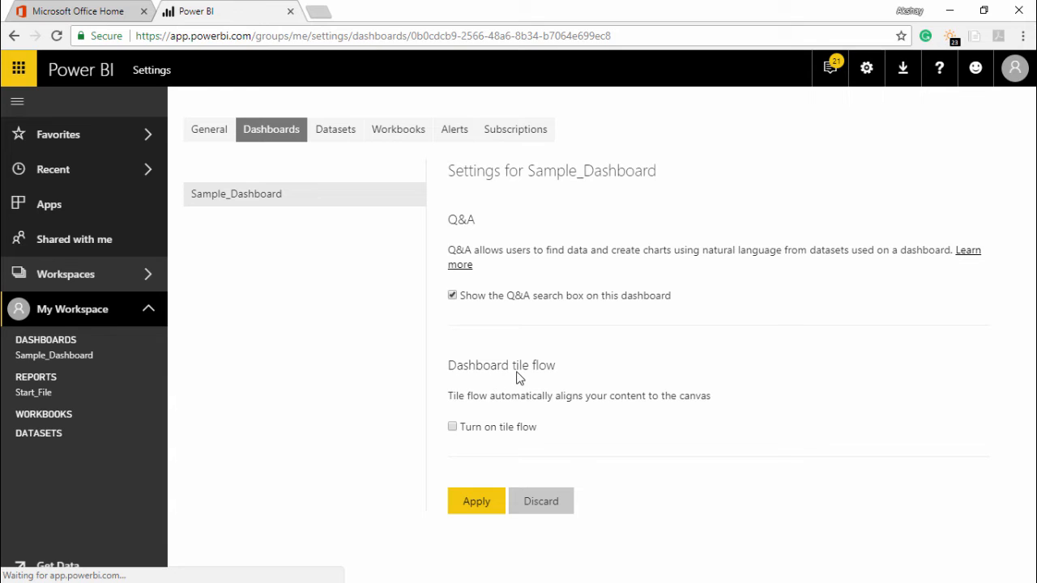
{"action": "mouse_move", "coordinate": [460, 413]}
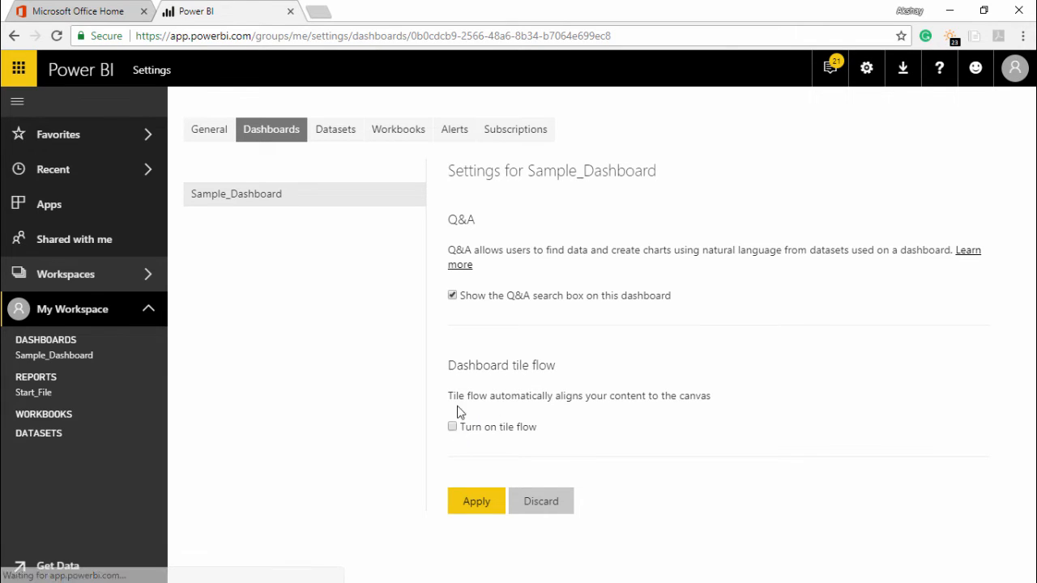
{"action": "mouse_move", "coordinate": [499, 339]}
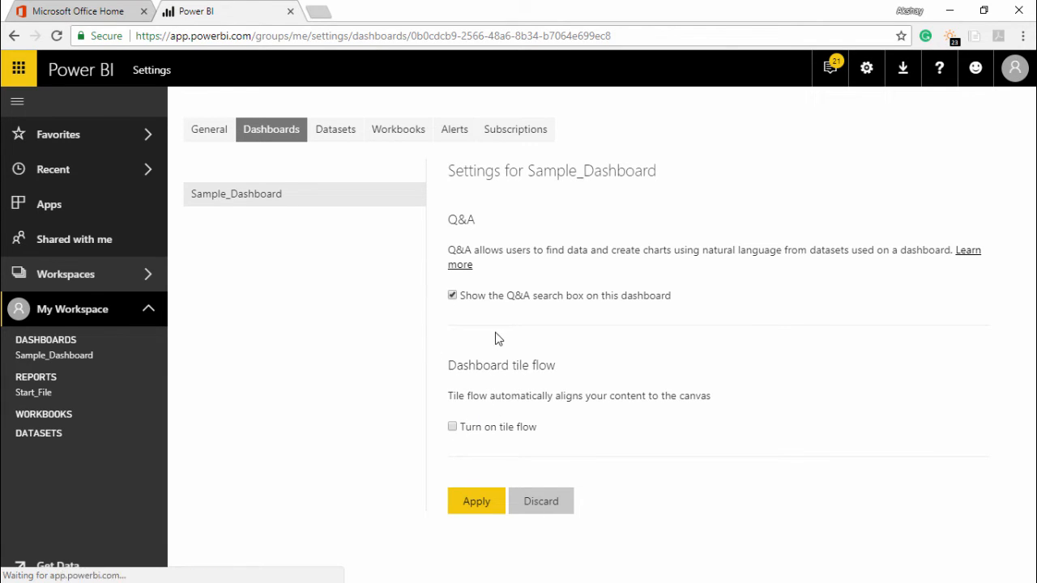
{"action": "mouse_move", "coordinate": [467, 312]}
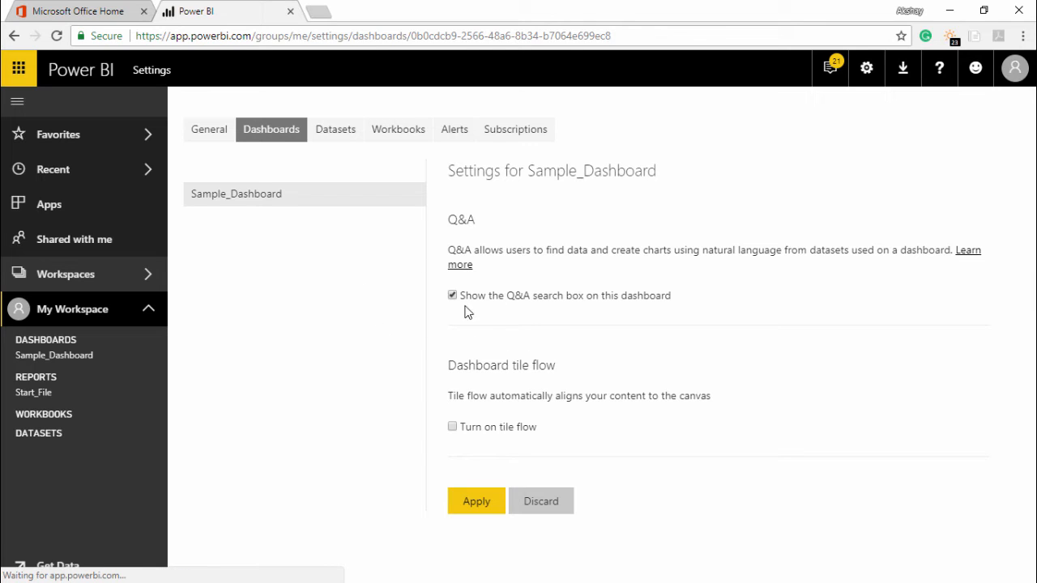
{"action": "mouse_move", "coordinate": [462, 441]}
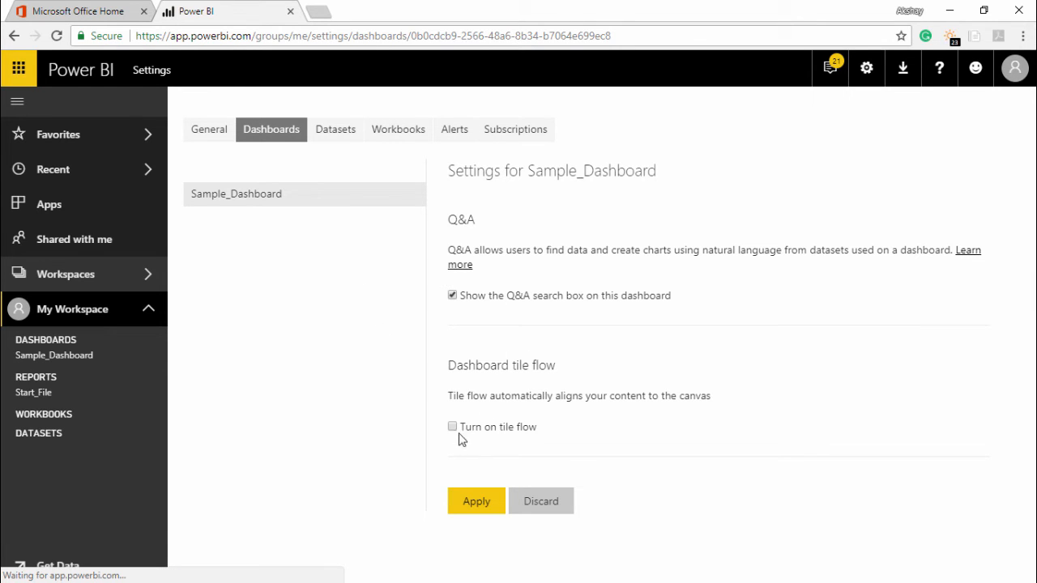
- Enable 'Turn on tile flow' for Sample_Dashboard and review the layout warning
{"action": "left_click", "coordinate": [452, 428]}
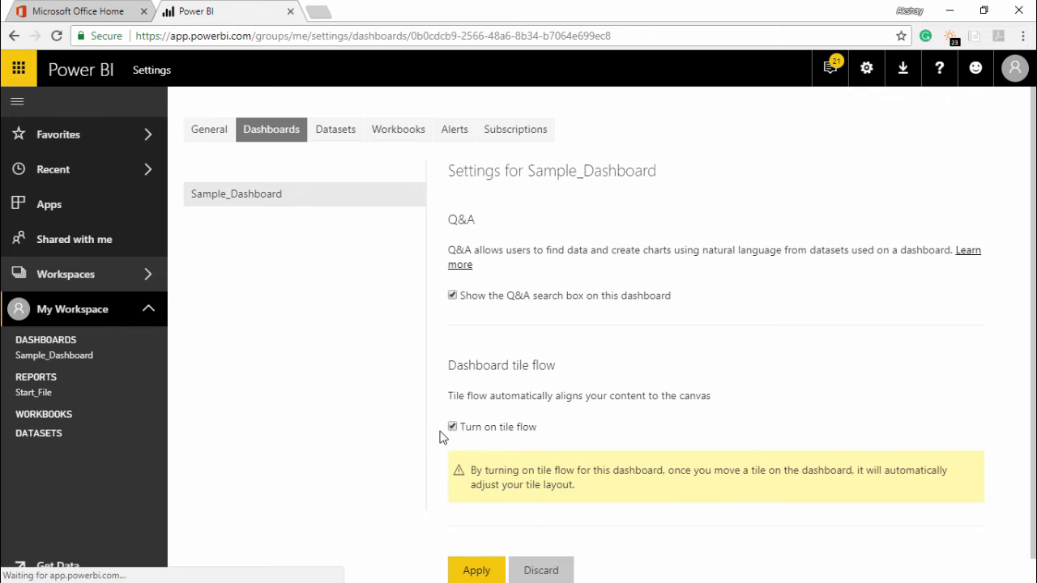
{"action": "scroll", "scroll_direction": "down", "scroll_amount": 3}
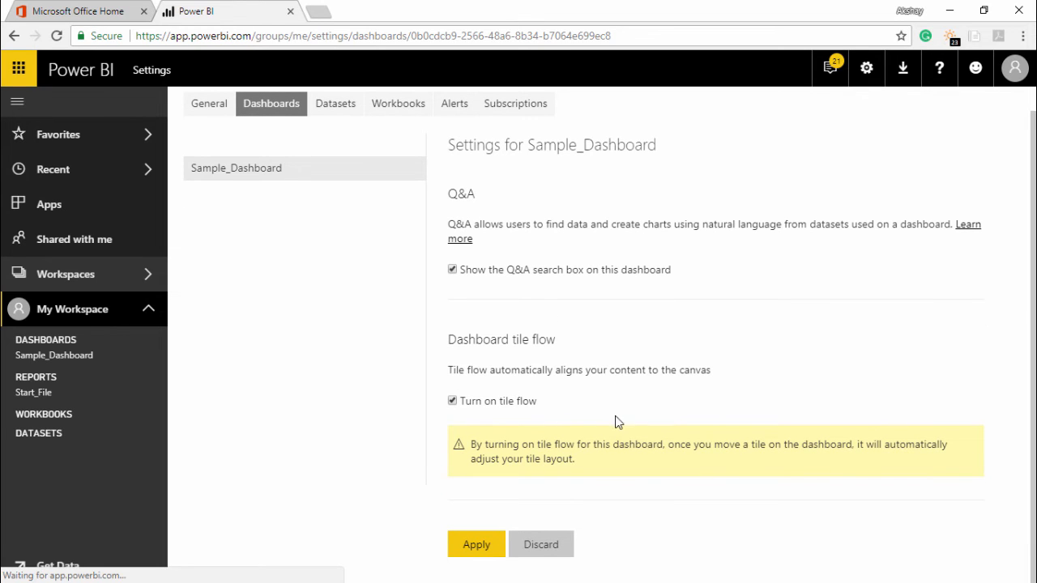
{"action": "mouse_move", "coordinate": [487, 457]}
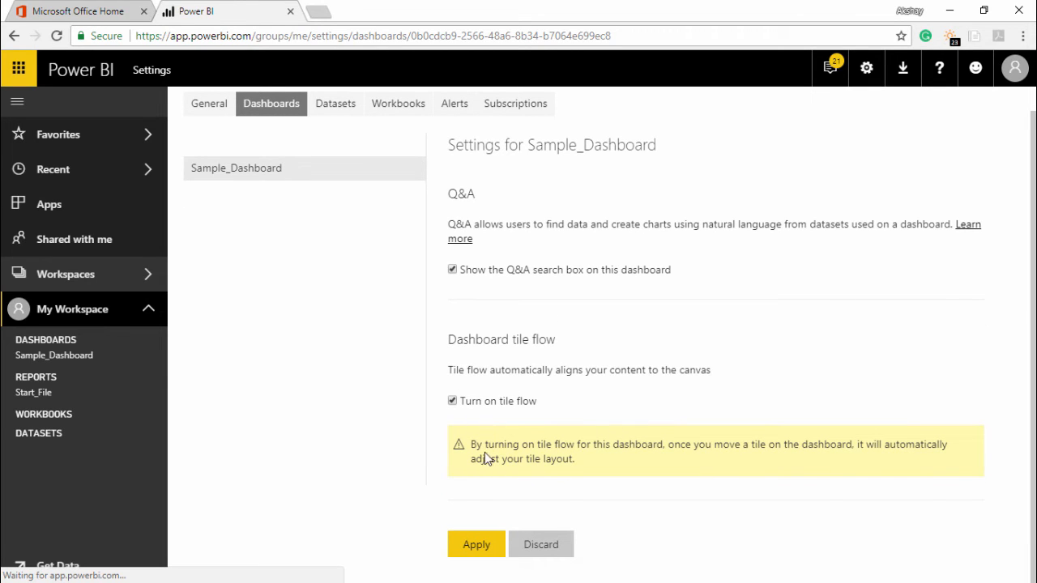
{"action": "mouse_move", "coordinate": [652, 470]}
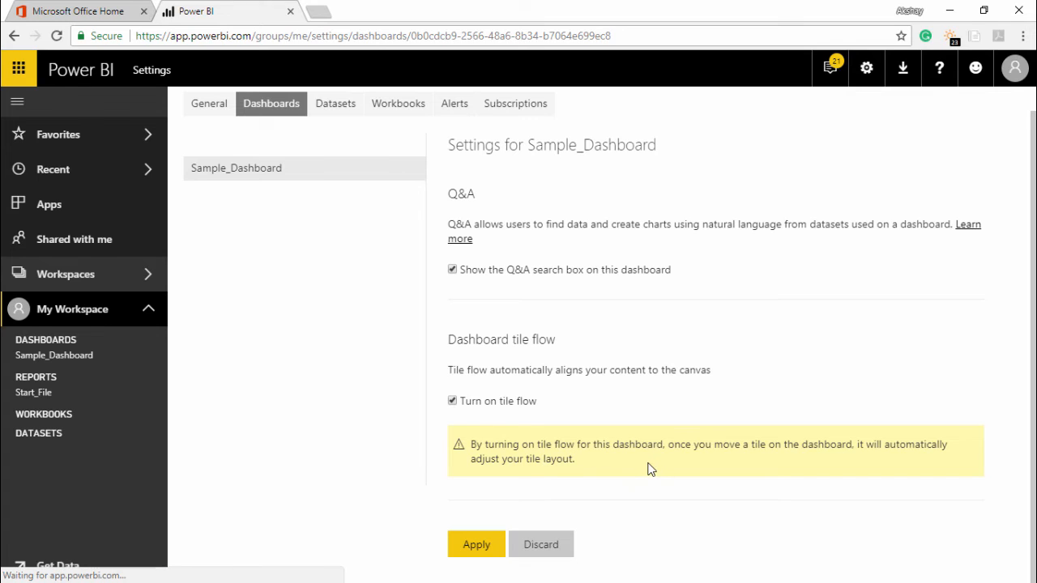
{"action": "mouse_move", "coordinate": [814, 457]}
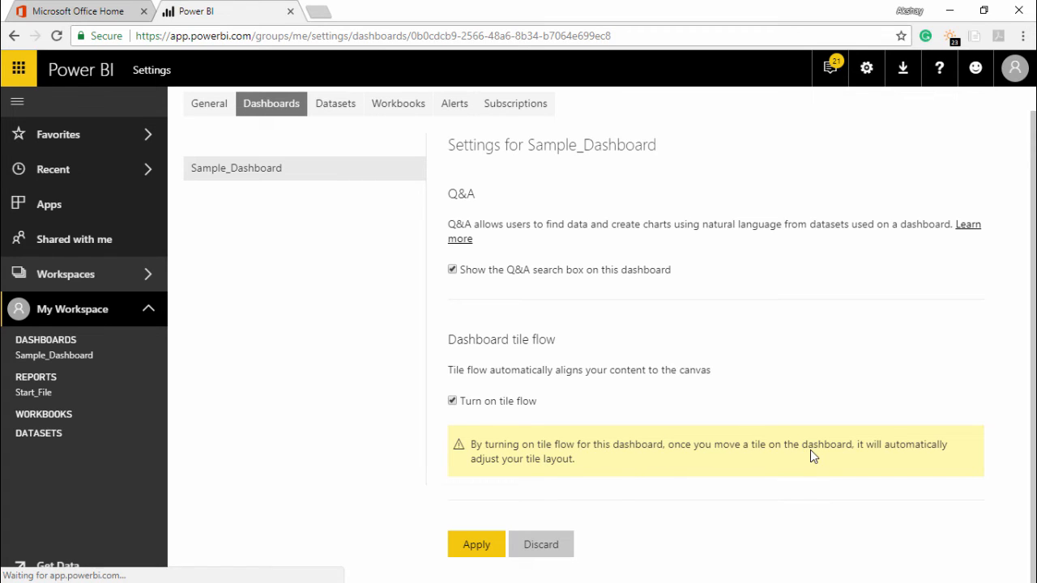
{"action": "mouse_move", "coordinate": [543, 477]}
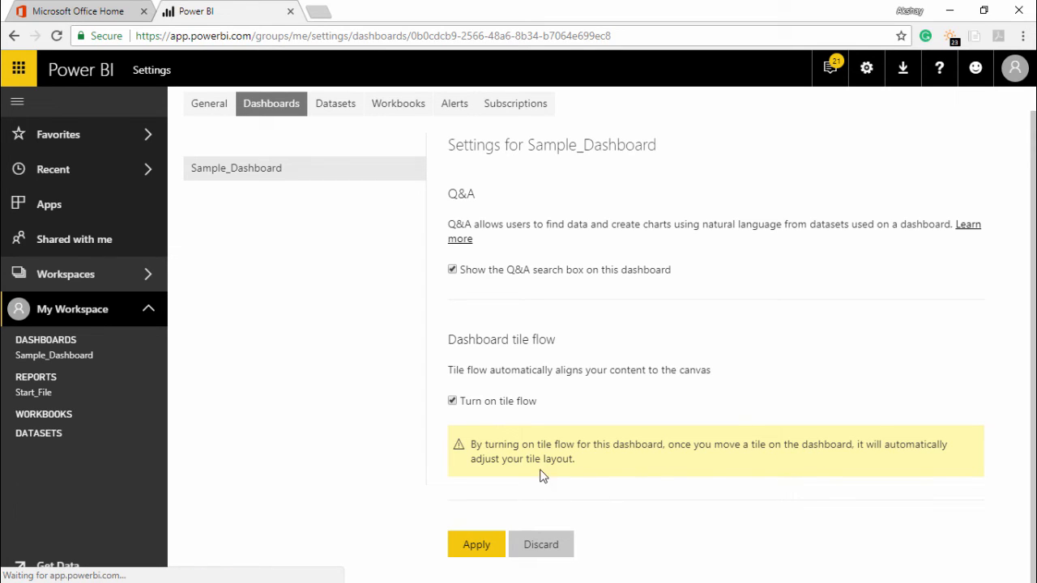
{"action": "mouse_move", "coordinate": [593, 452]}
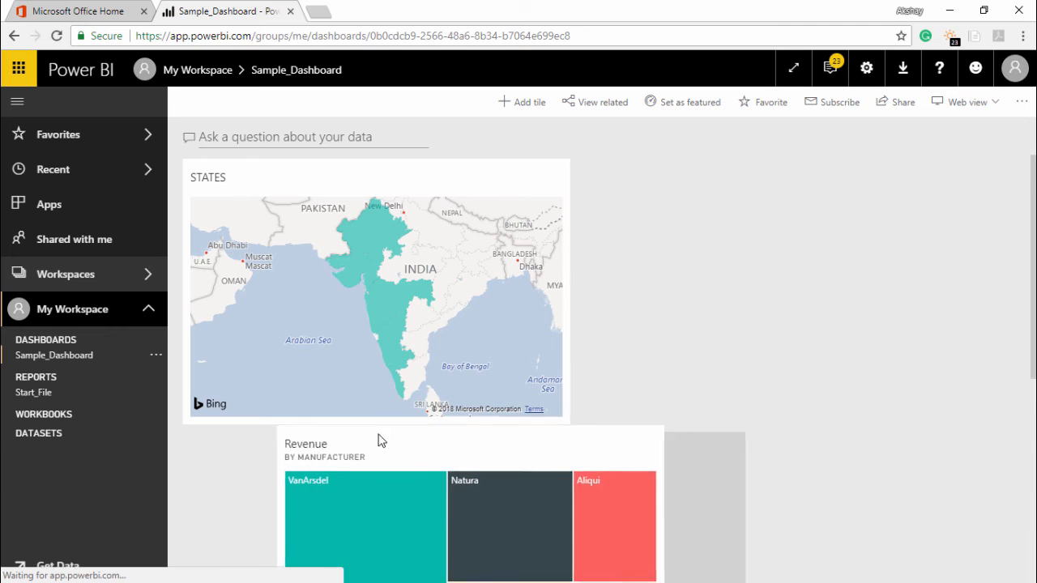
- Scroll down the reopened Sample_Dashboard to view the reflowed tile layout
{"action": "scroll", "scroll_direction": "down", "scroll_amount": 3}
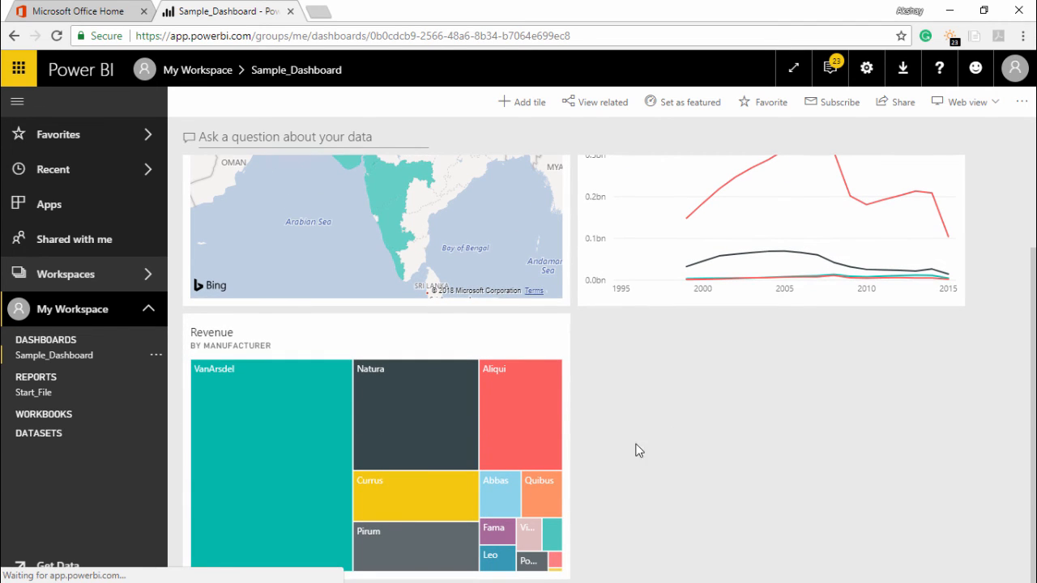
{"action": "mouse_move", "coordinate": [521, 325]}
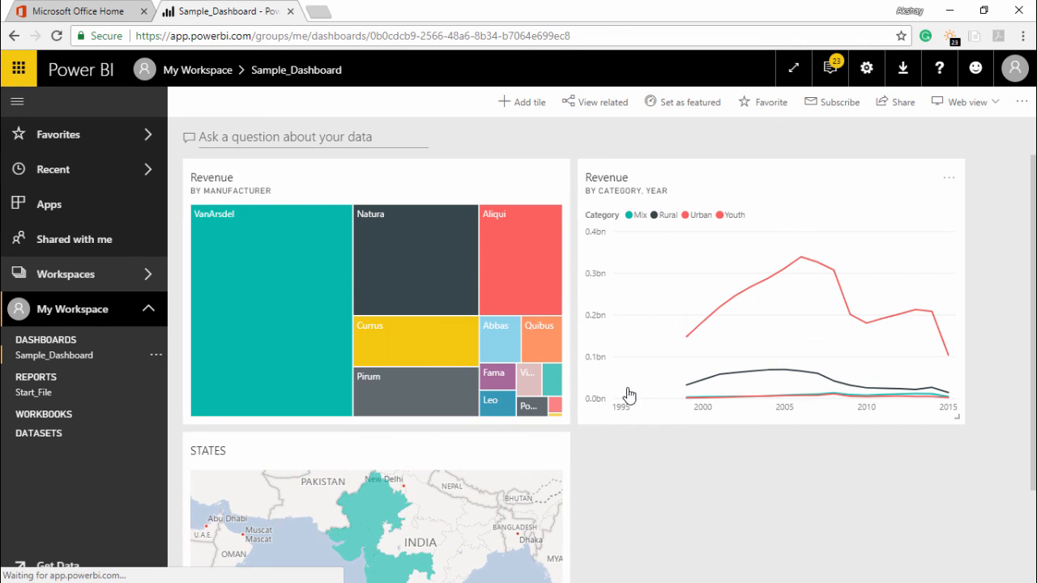
{"action": "mouse_move", "coordinate": [487, 418]}
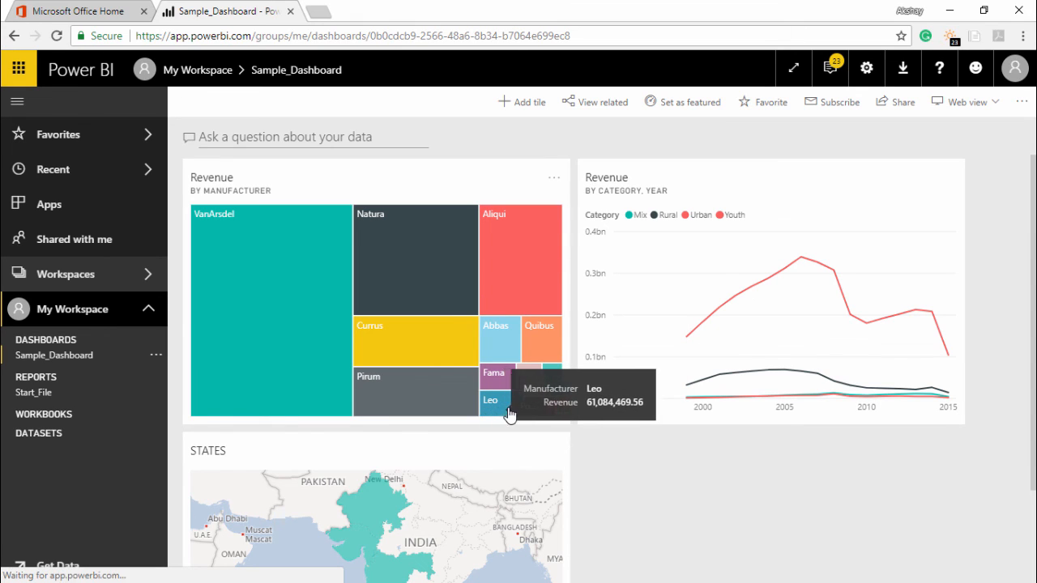
{"action": "mouse_move", "coordinate": [679, 337]}
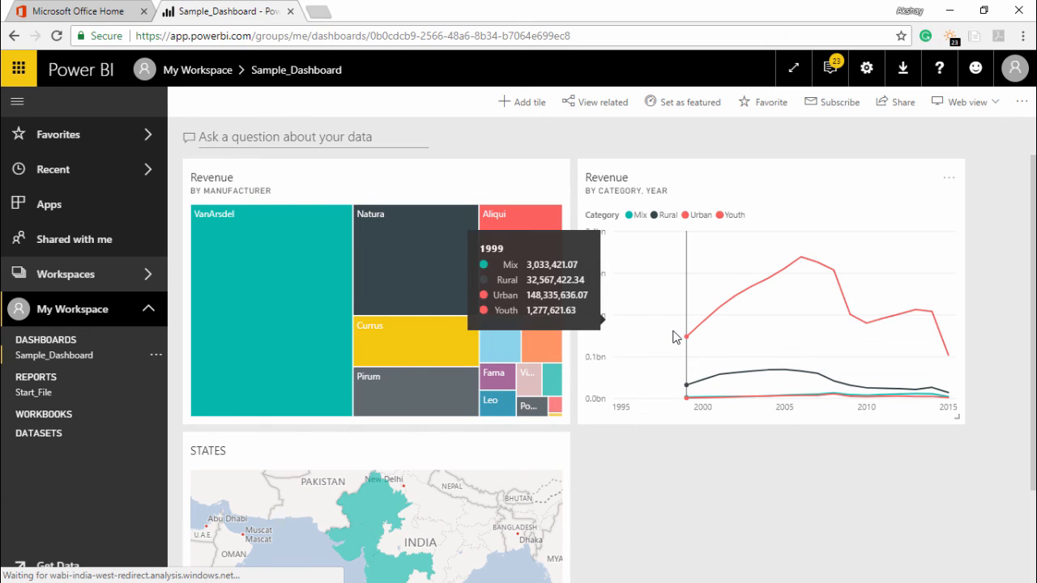